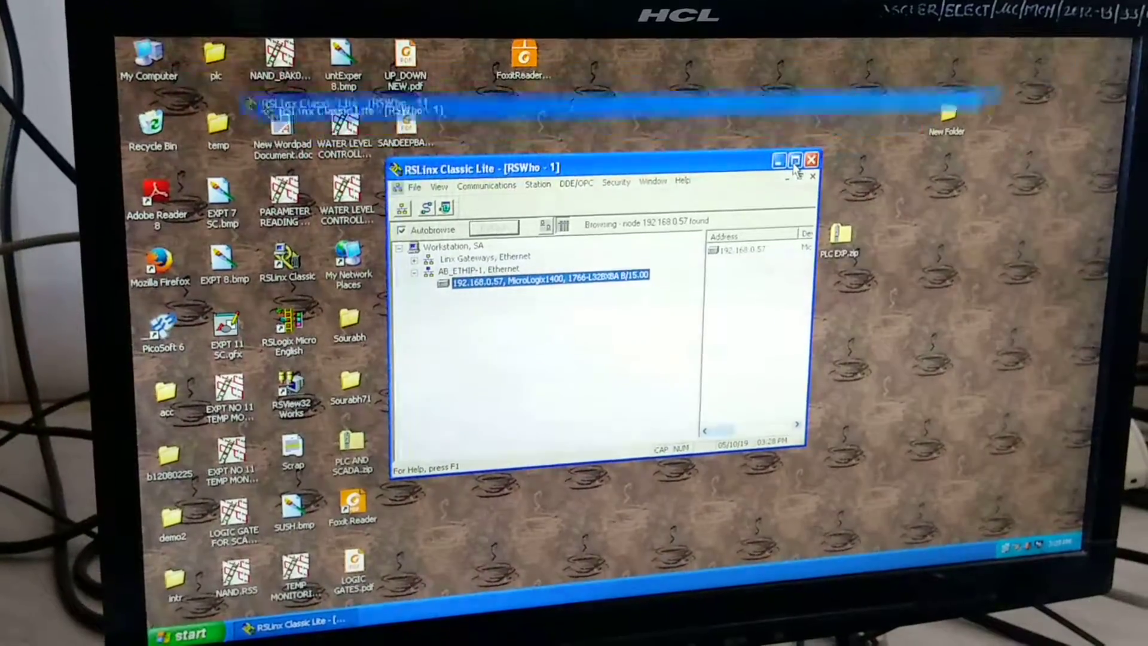
Step: Check the MicroLogix 1400 at 192.168.0.57 appears in RSWho, then minimize RSLinx
{"action": "left_click", "coordinate": [790, 159]}
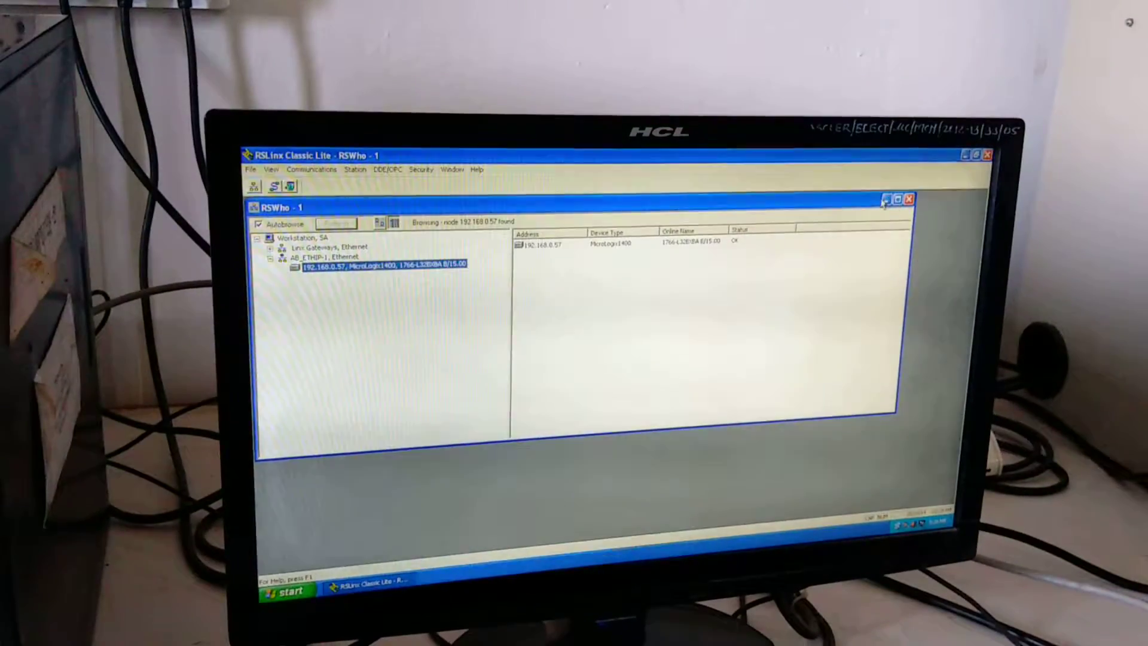
{"action": "left_click", "coordinate": [884, 200]}
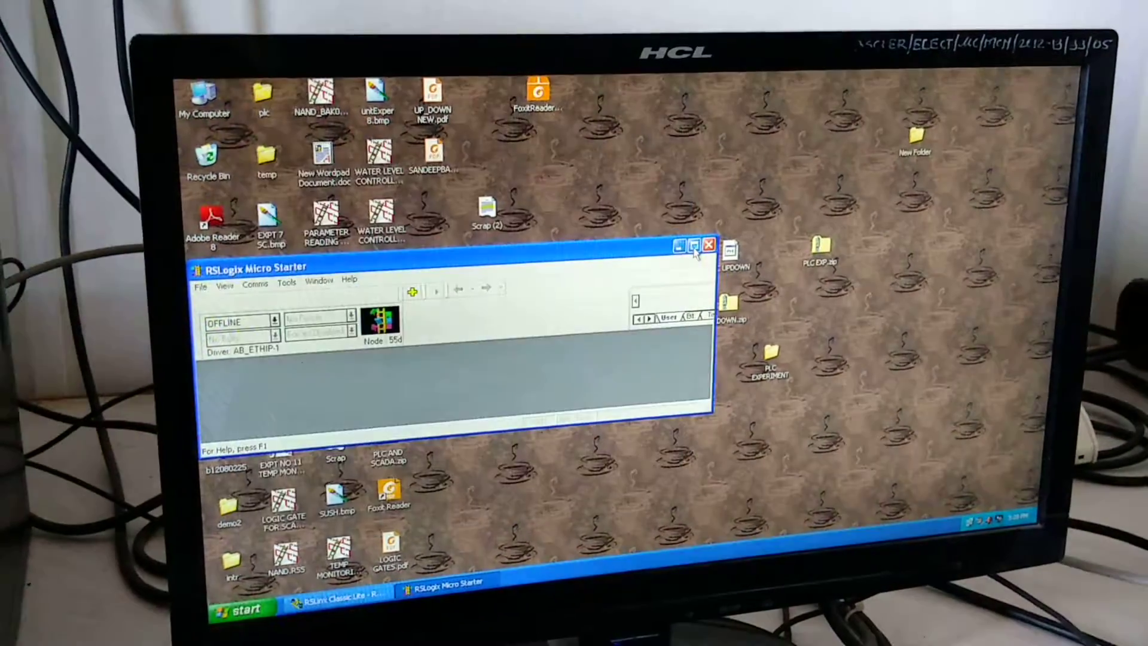
Step: Create a new project for a MicroLogix 1400 Series B processor
{"action": "left_click", "coordinate": [693, 243]}
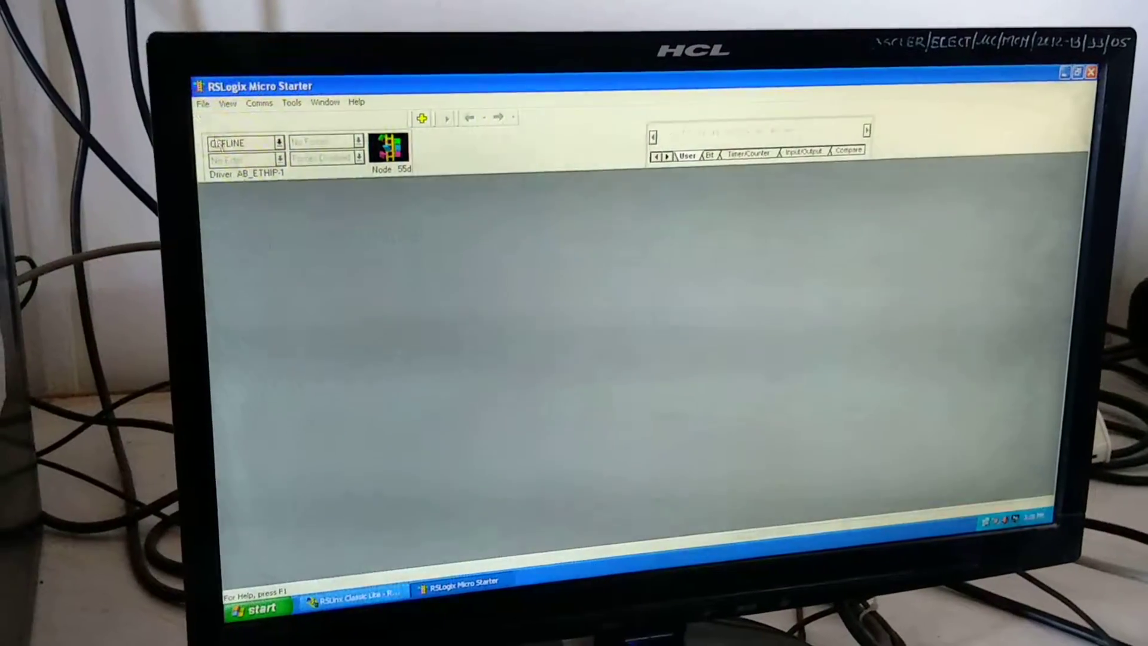
{"action": "left_click", "coordinate": [203, 101]}
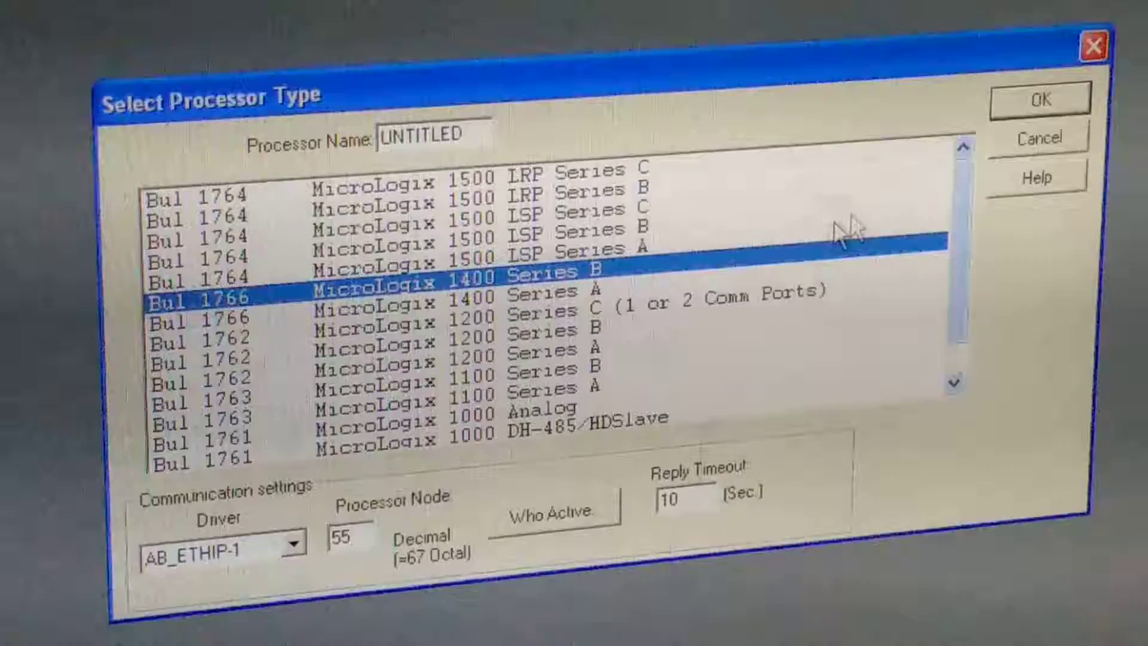
{"action": "left_click", "coordinate": [1037, 97]}
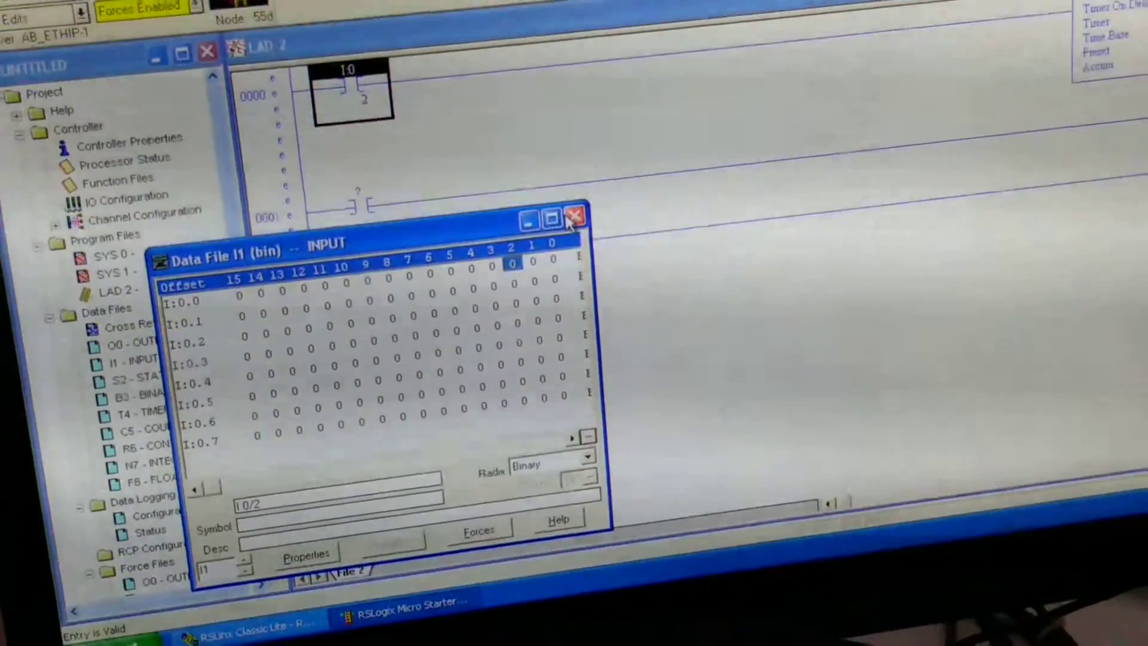
Step: Address the TON as timer T4:0 with a 1.0 time base via the T4 data file
{"action": "left_click", "coordinate": [575, 217]}
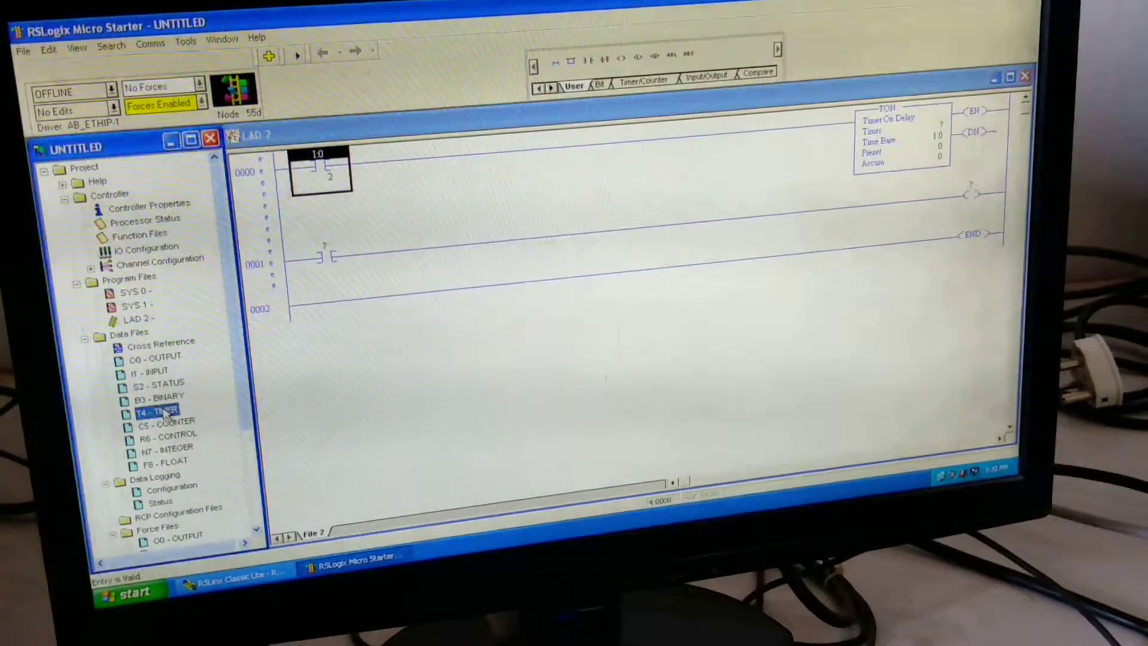
{"action": "double_click", "coordinate": [147, 407]}
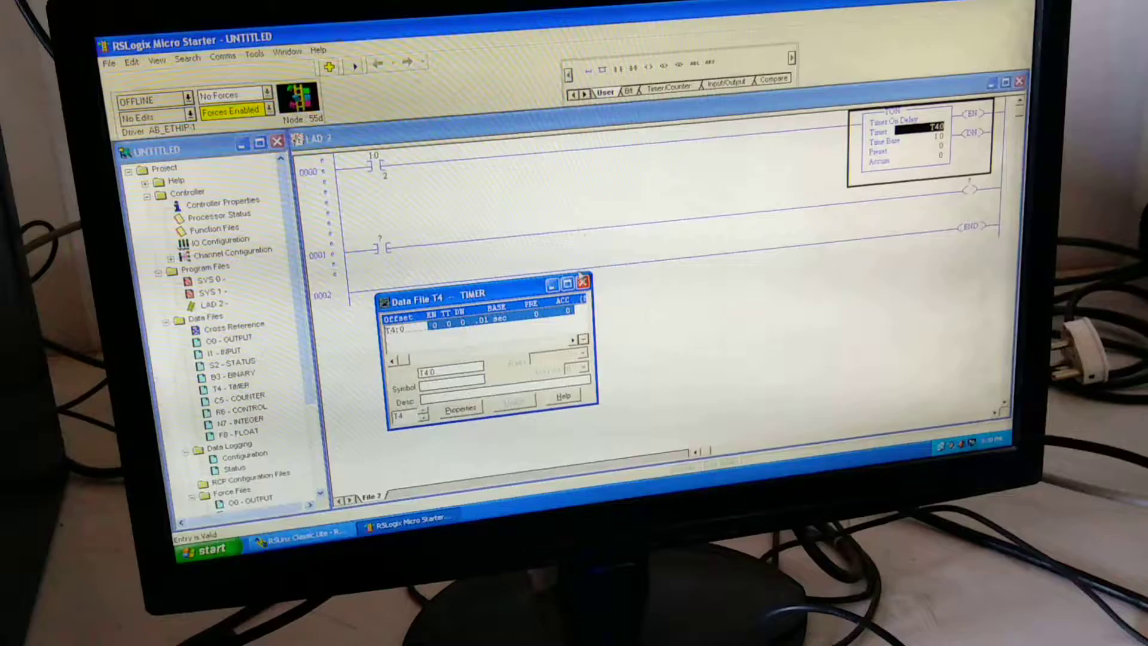
{"action": "left_click", "coordinate": [582, 281]}
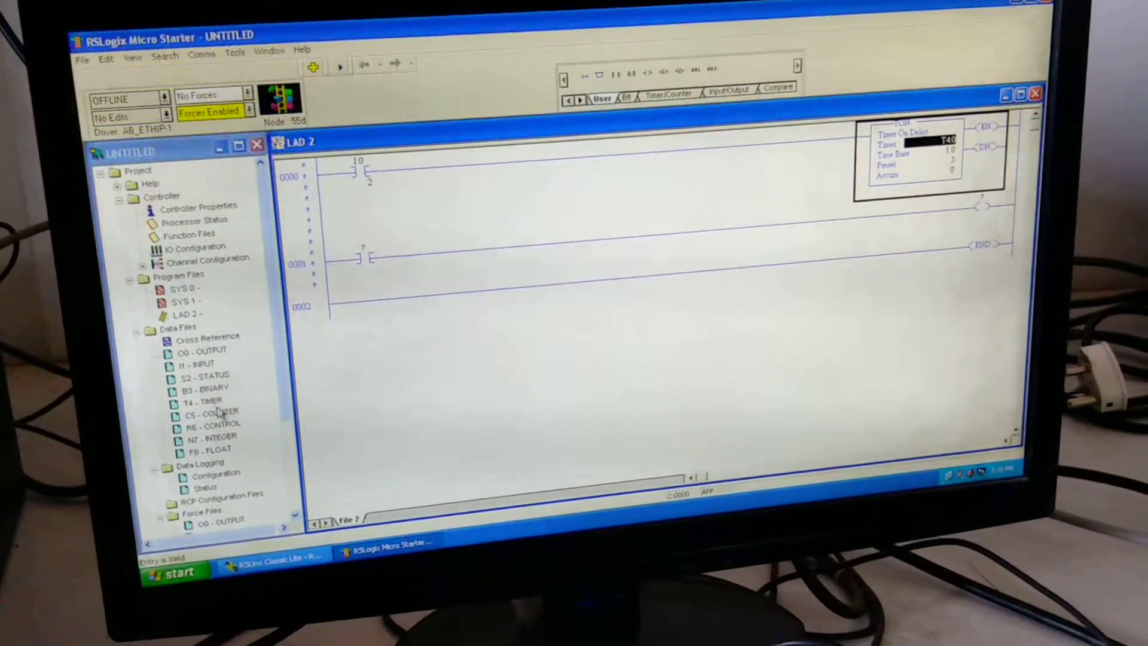
Step: Address rung 0001's contact as T4:0/DN driving output O:0/2, preset 5
{"action": "double_click", "coordinate": [203, 400]}
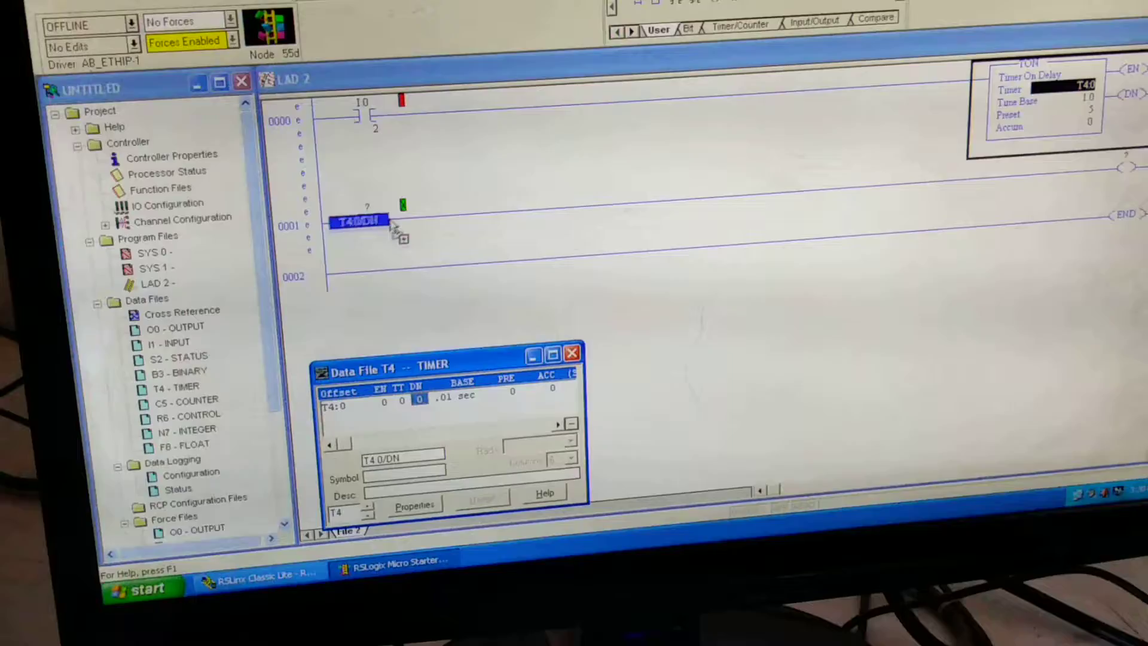
{"action": "left_click", "coordinate": [572, 352]}
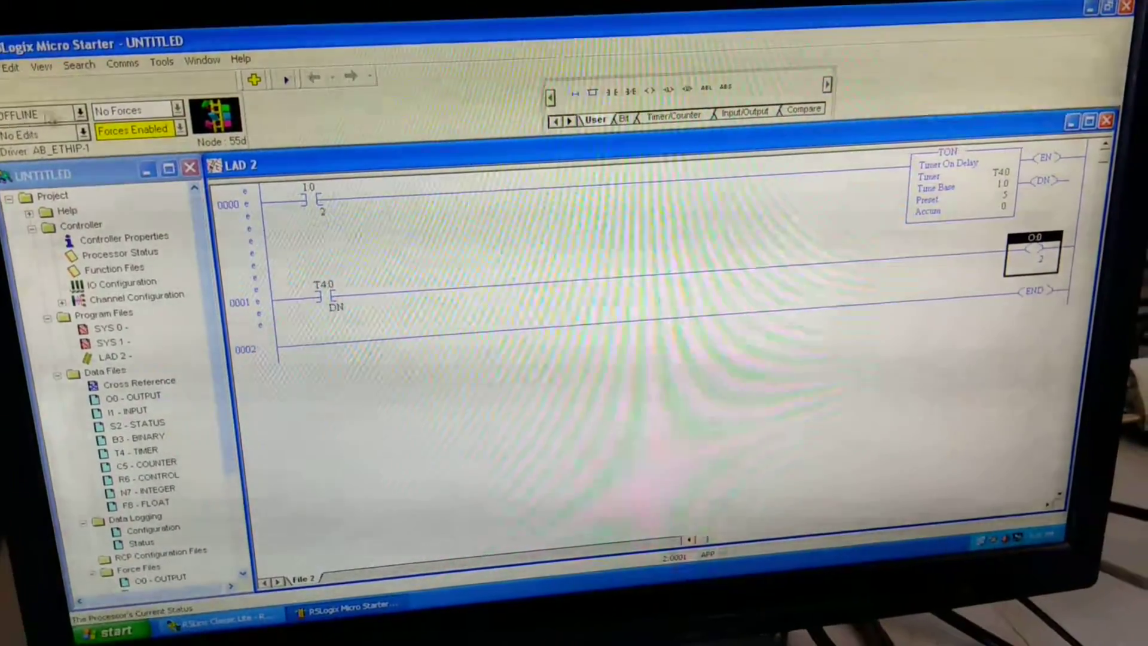
{"action": "left_click", "coordinate": [80, 107]}
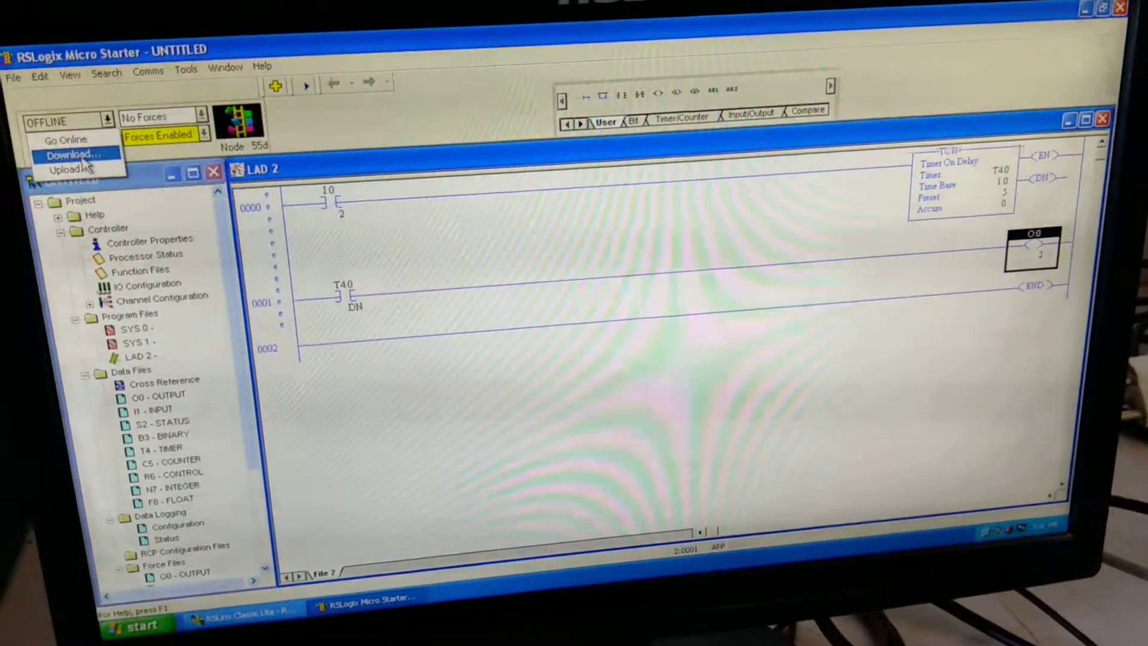
Step: Start the download and save the program as TIMER 1, declining to replace the existing TIMER file
{"action": "left_click", "coordinate": [70, 154]}
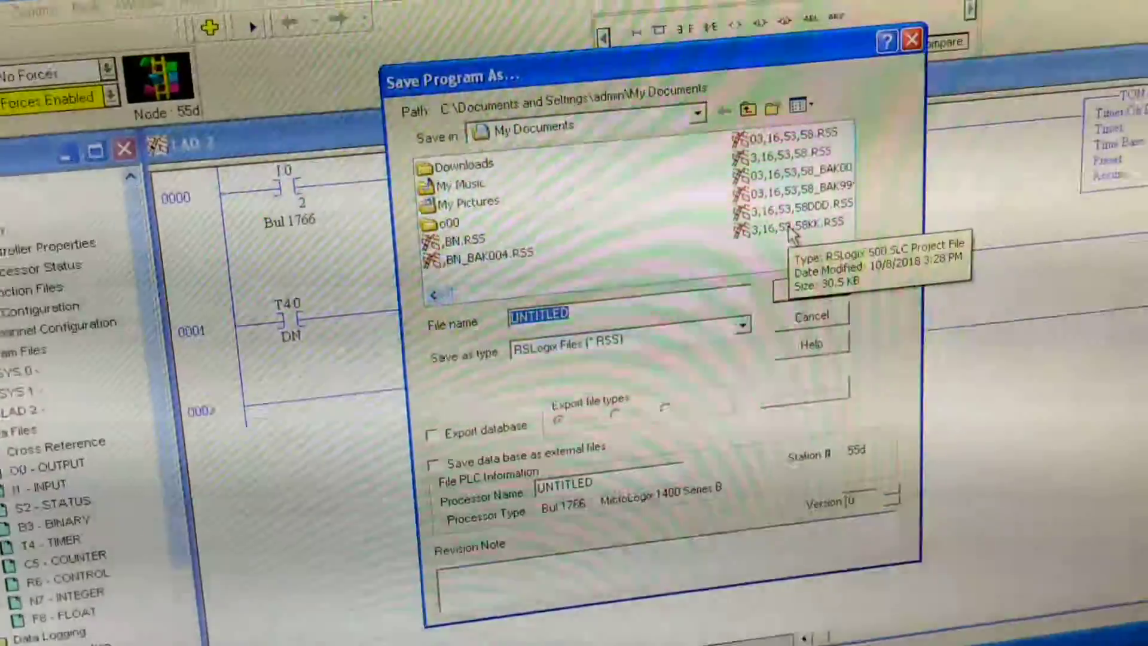
{"action": "type", "text": "AR"}
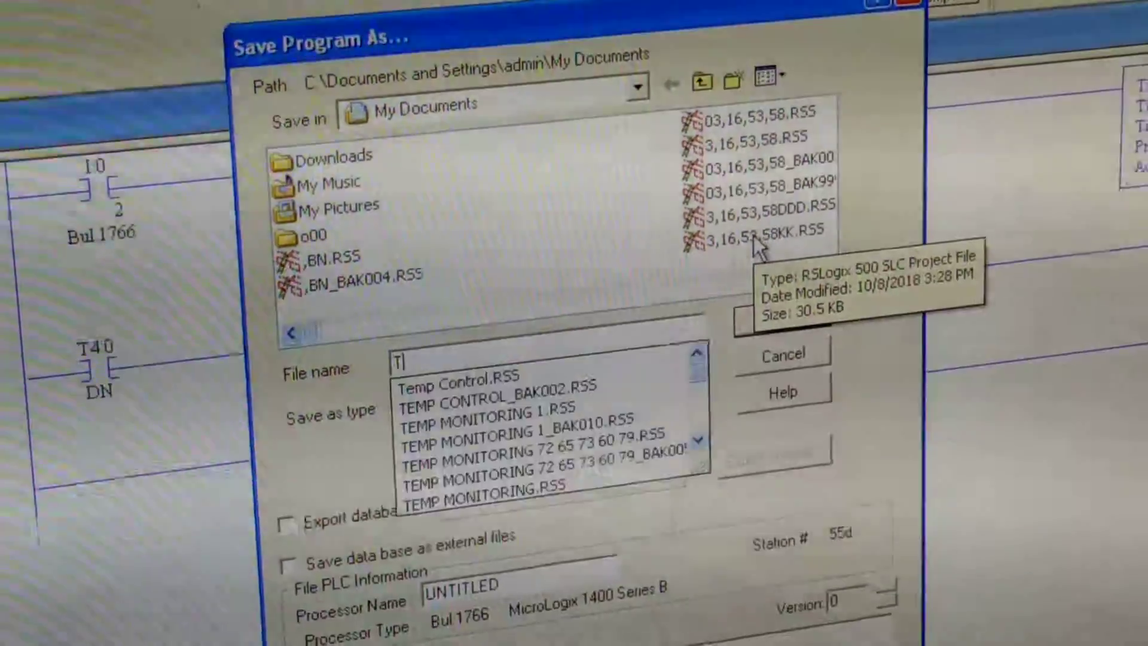
{"action": "type", "text": "IMER"}
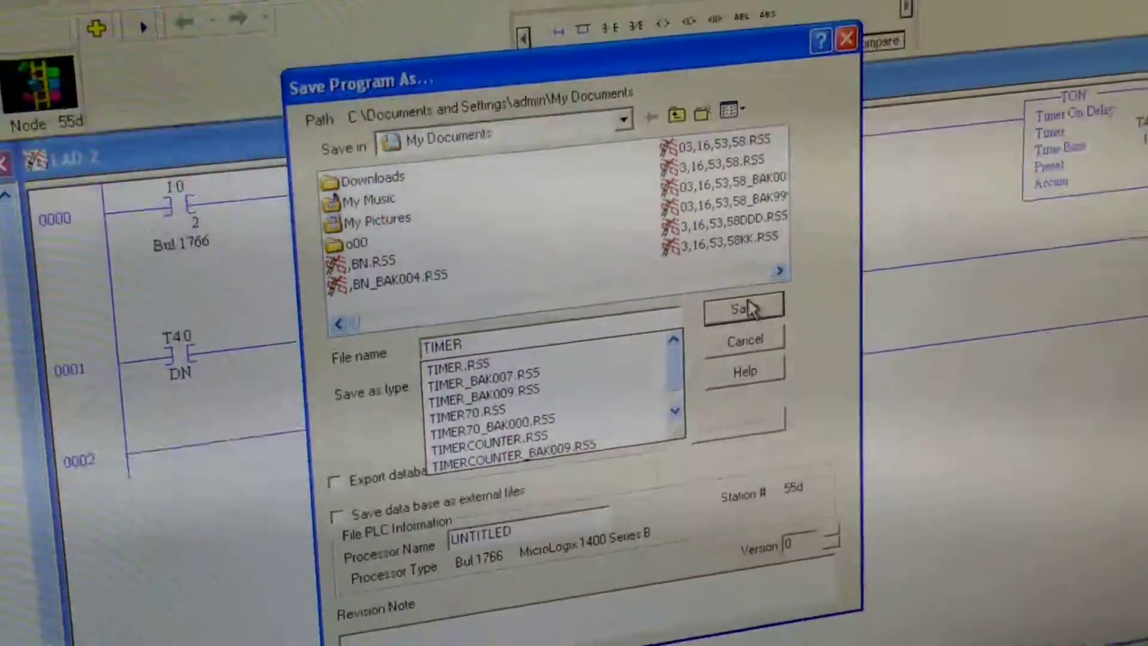
{"action": "left_click", "coordinate": [742, 307]}
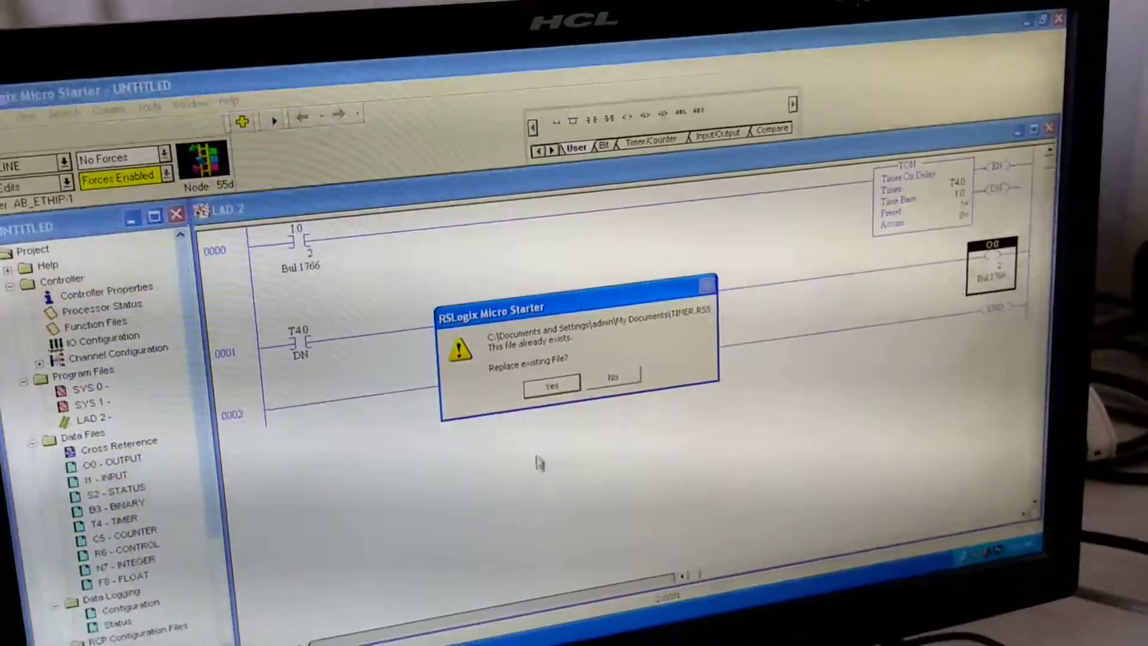
{"action": "left_click", "coordinate": [611, 382]}
{"action": "type", "text": "TIMER 1"}
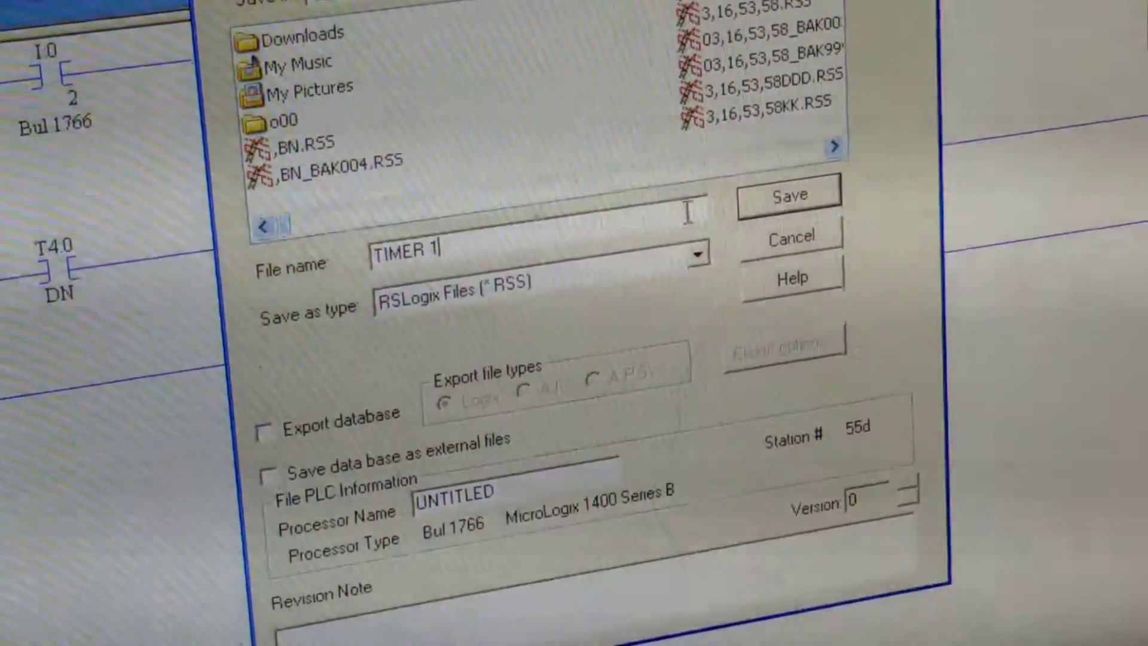
{"action": "left_click", "coordinate": [788, 193]}
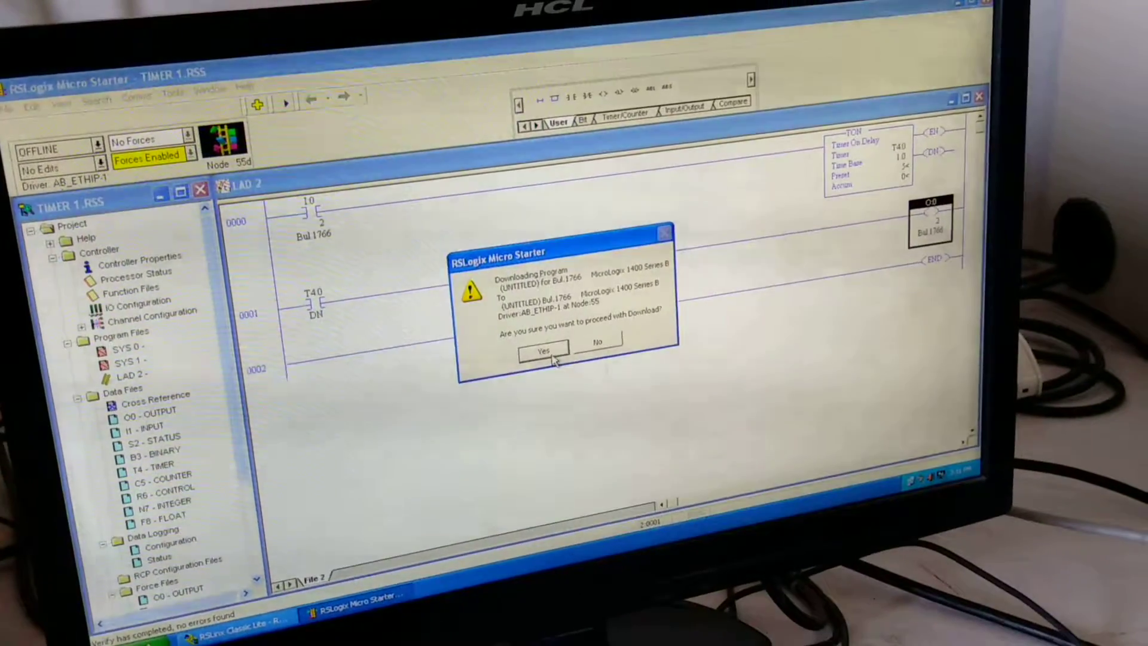
Step: Confirm the download, accept the Ethernet notice and go online in remote program mode
{"action": "left_click", "coordinate": [542, 350]}
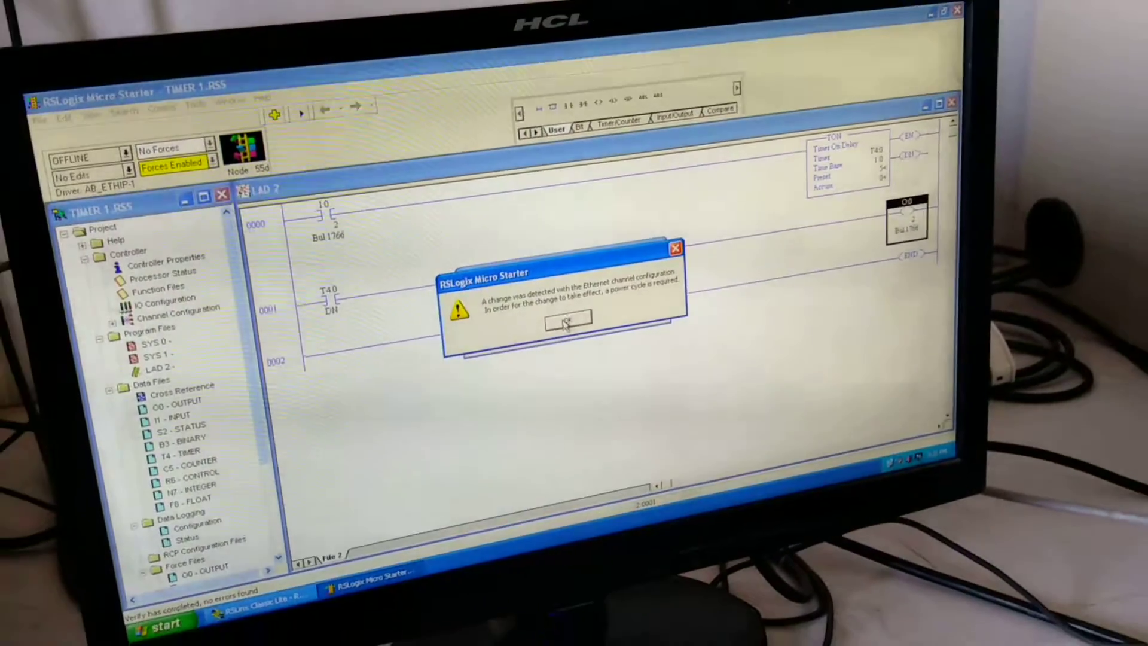
{"action": "left_click", "coordinate": [564, 322]}
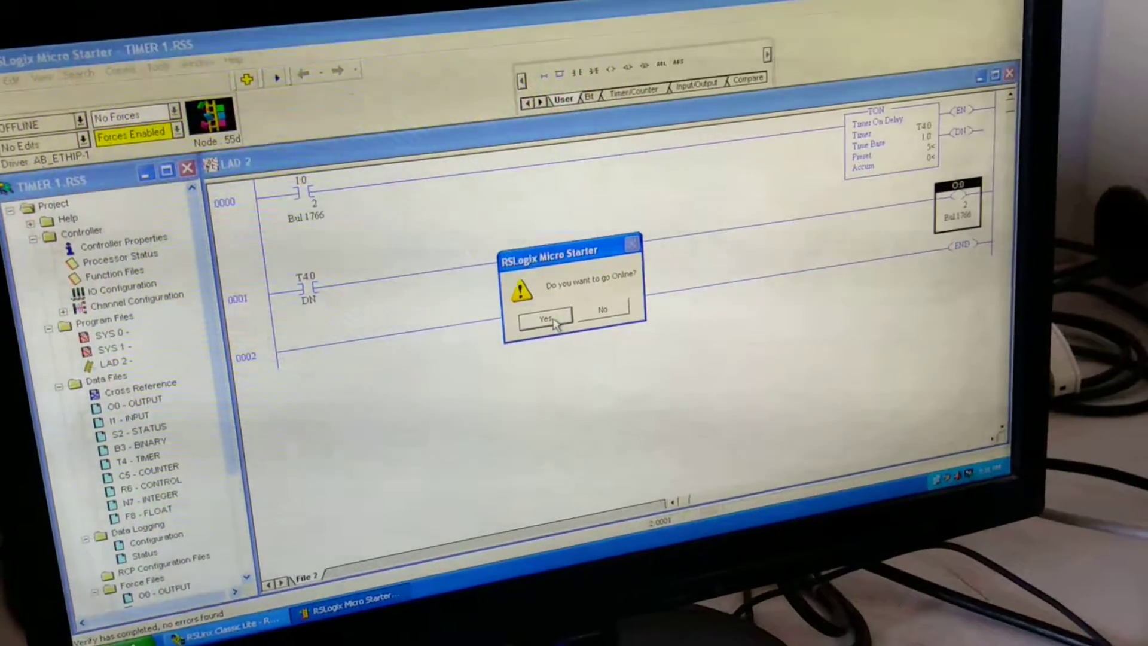
{"action": "left_click", "coordinate": [540, 320]}
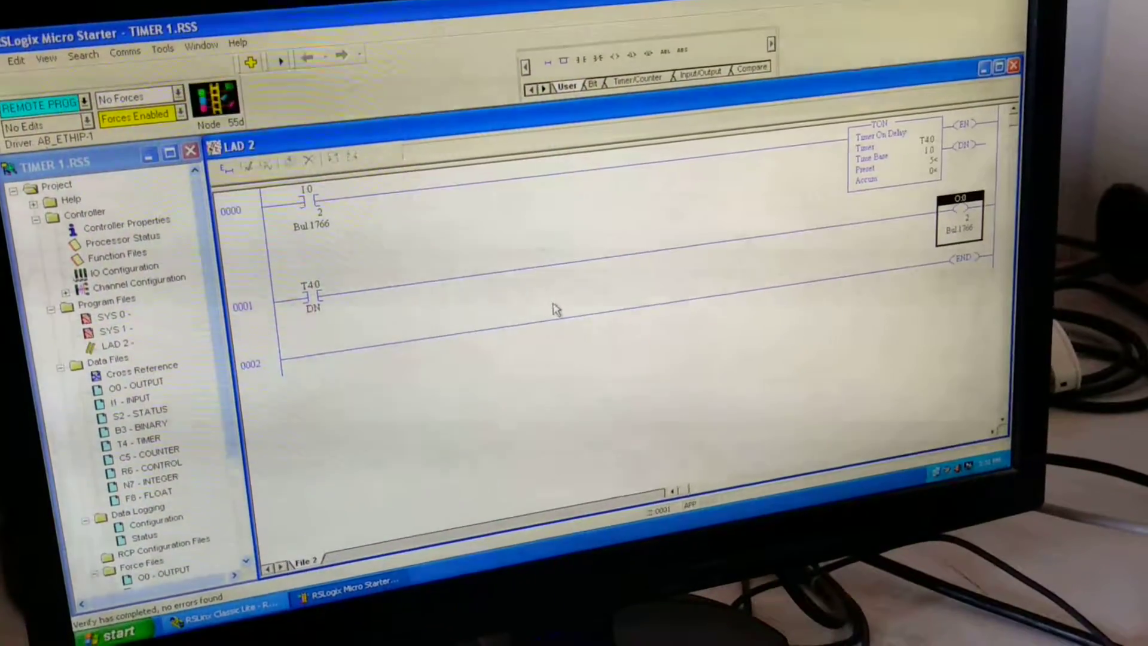
{"action": "left_click", "coordinate": [86, 99]}
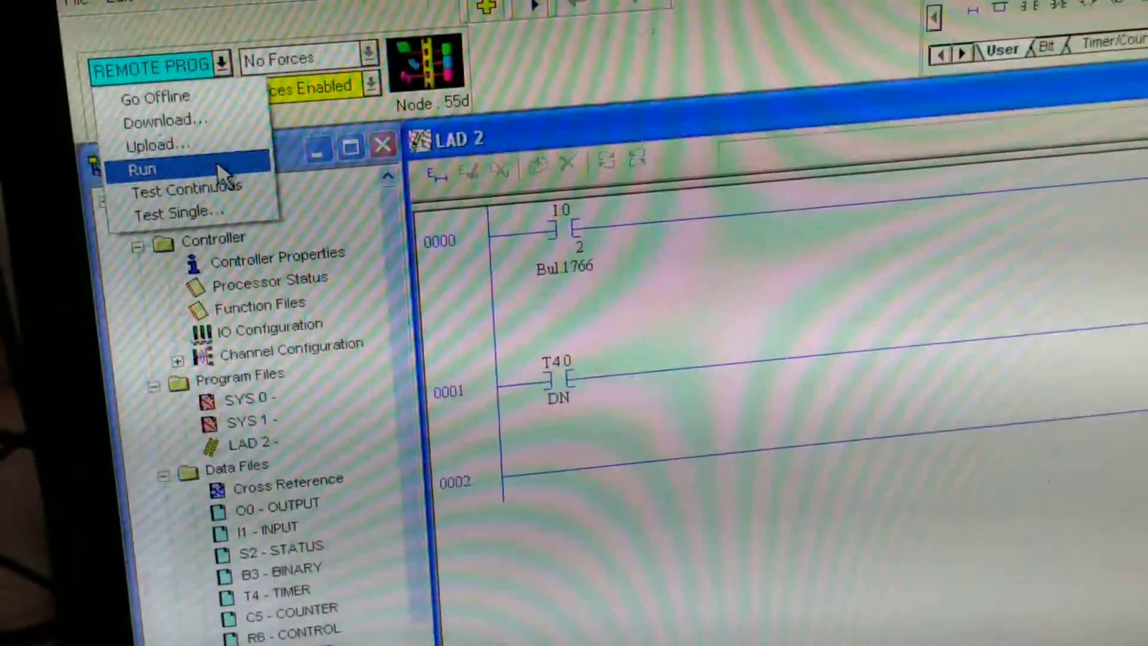
Step: Switch the processor to remote run mode and confirm the change
{"action": "left_click", "coordinate": [142, 168]}
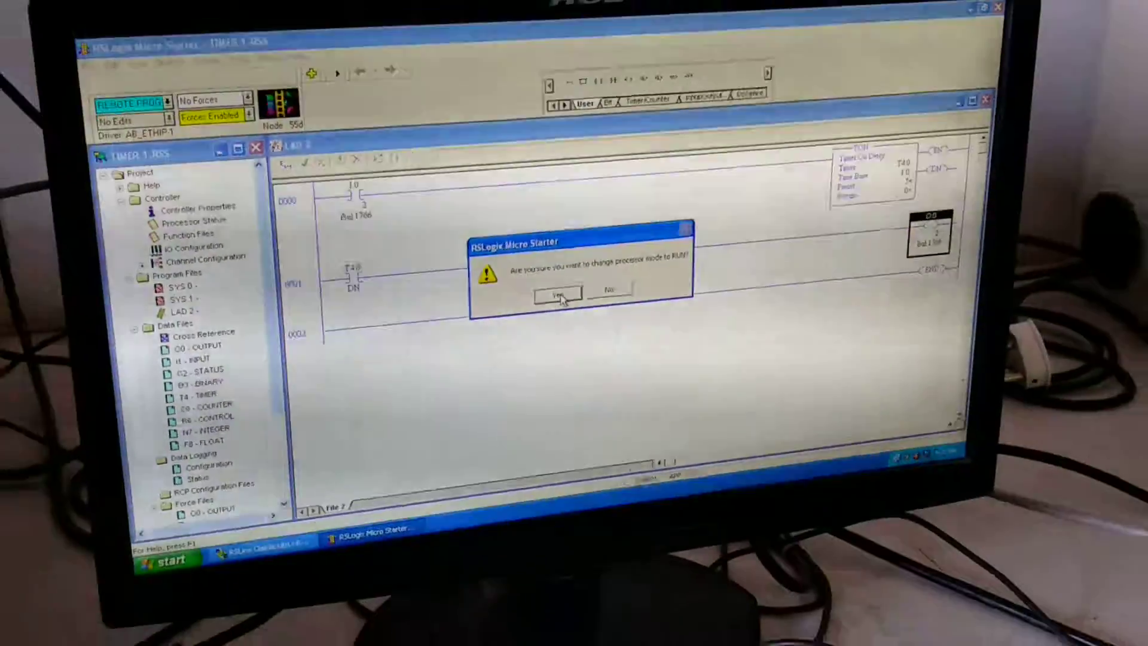
{"action": "left_click", "coordinate": [561, 294]}
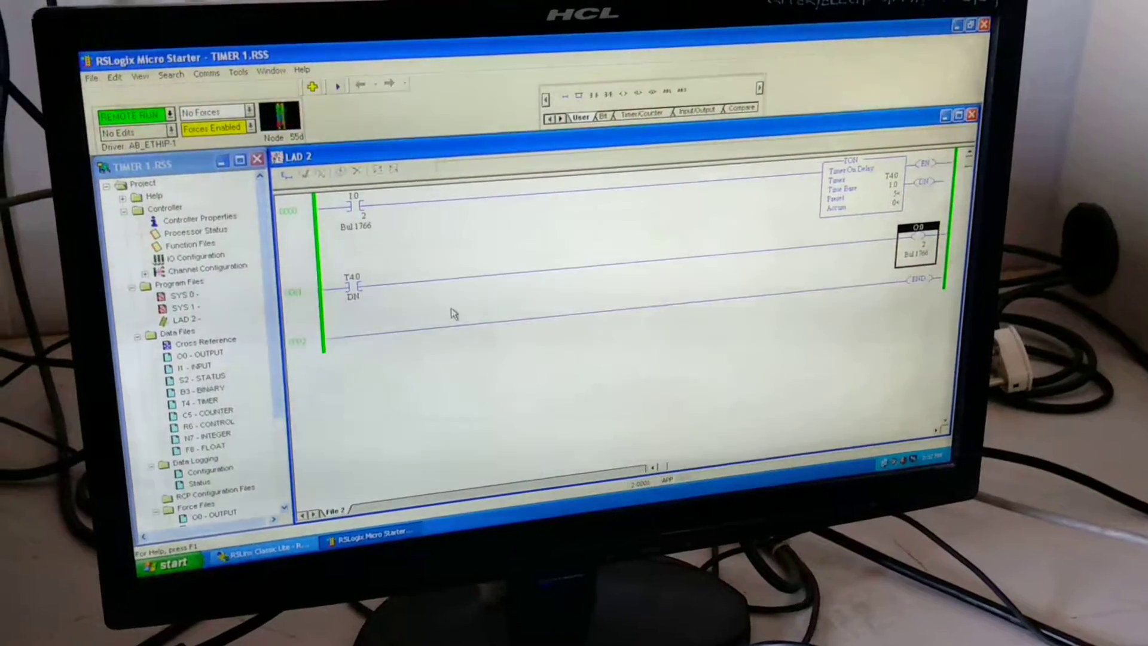